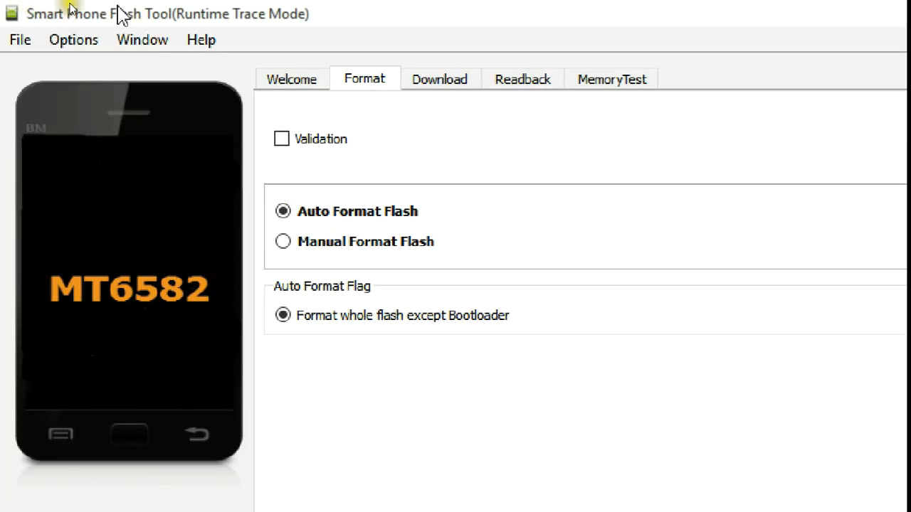
mouse_move(314, 45)
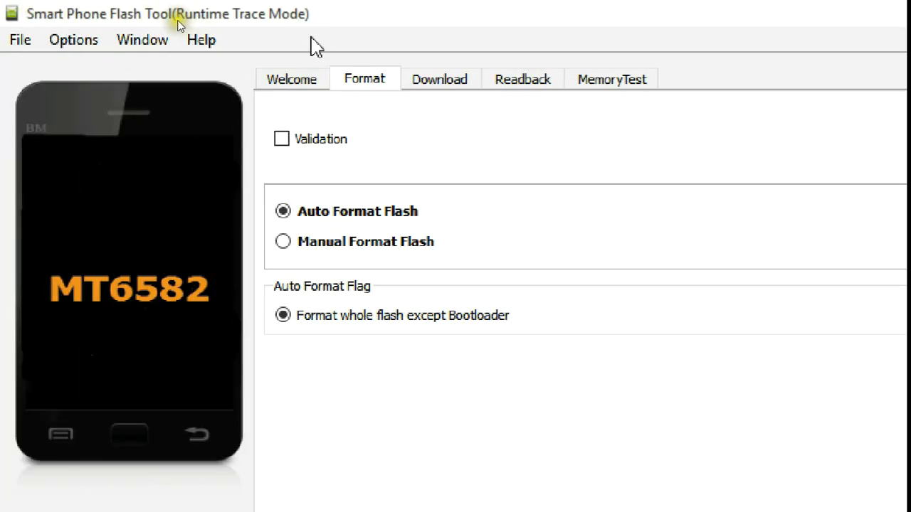
mouse_move(520, 31)
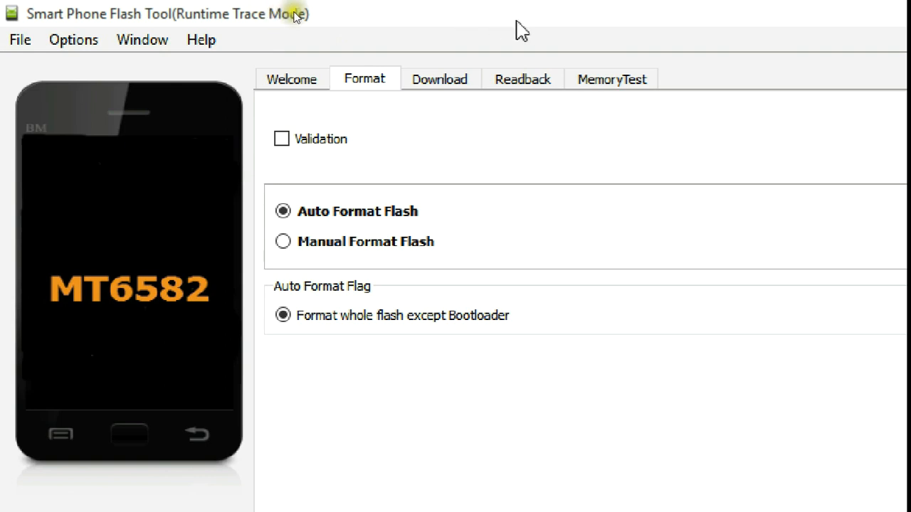
mouse_move(632, 48)
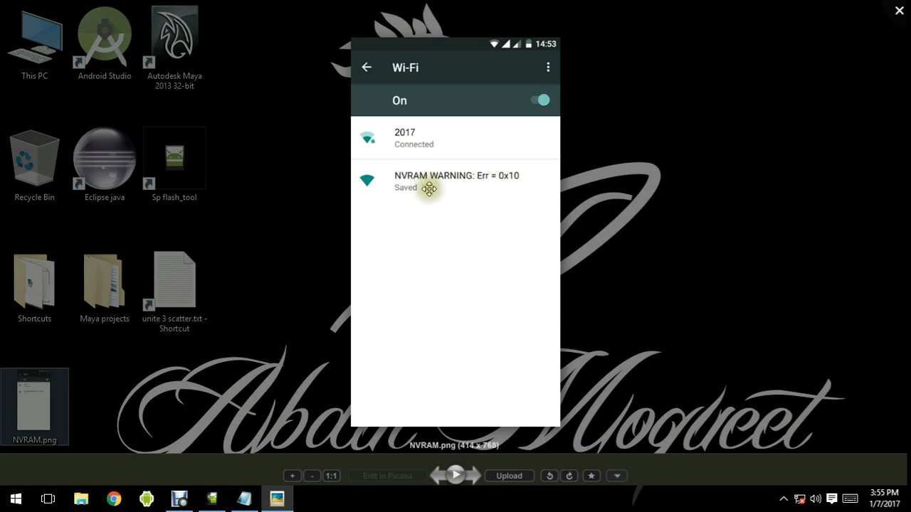
mouse_move(420, 205)
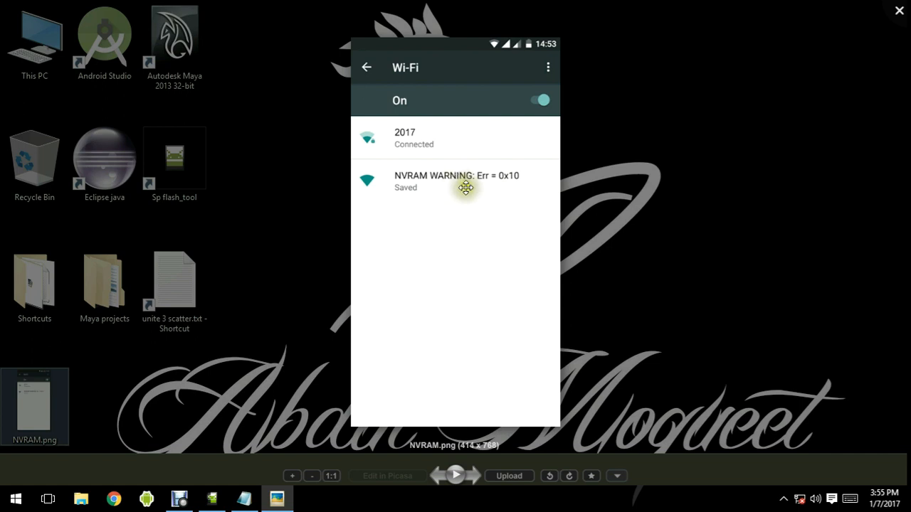
mouse_move(440, 185)
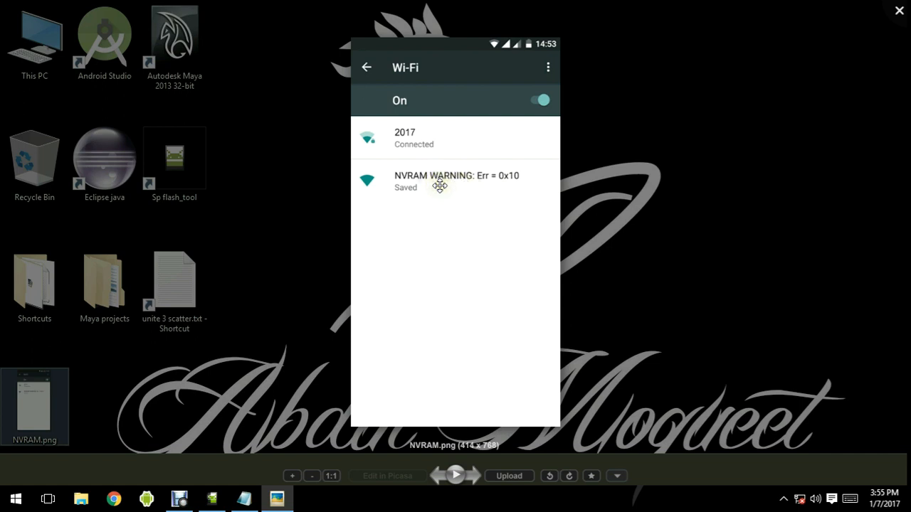
Step: Point out the NVRAM WARNING: Err = 0x10 entry in the Wi-Fi list of NVRAM.png
left_click_drag(356, 180, 541, 171)
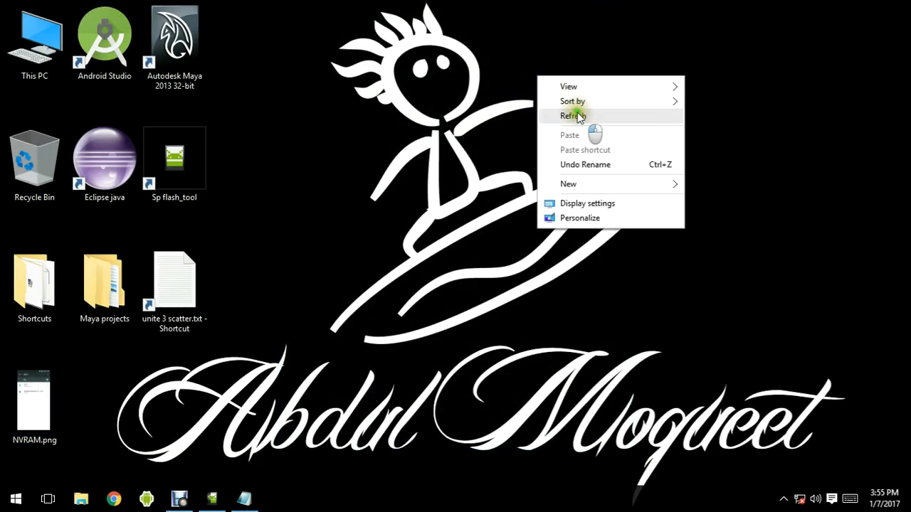
Step: Refresh the desktop and reopen the NVRAM.png screenshot in Picasa Photo Viewer
left_click(573, 115)
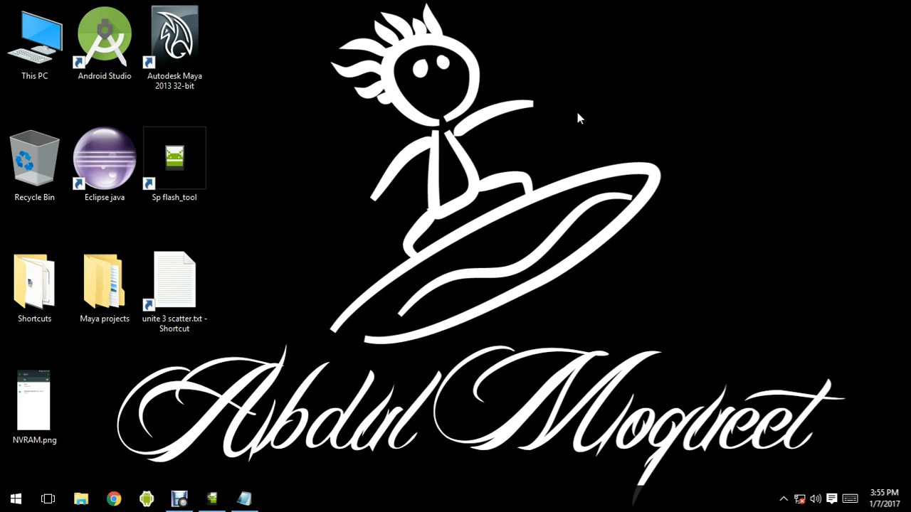
double_click(34, 401)
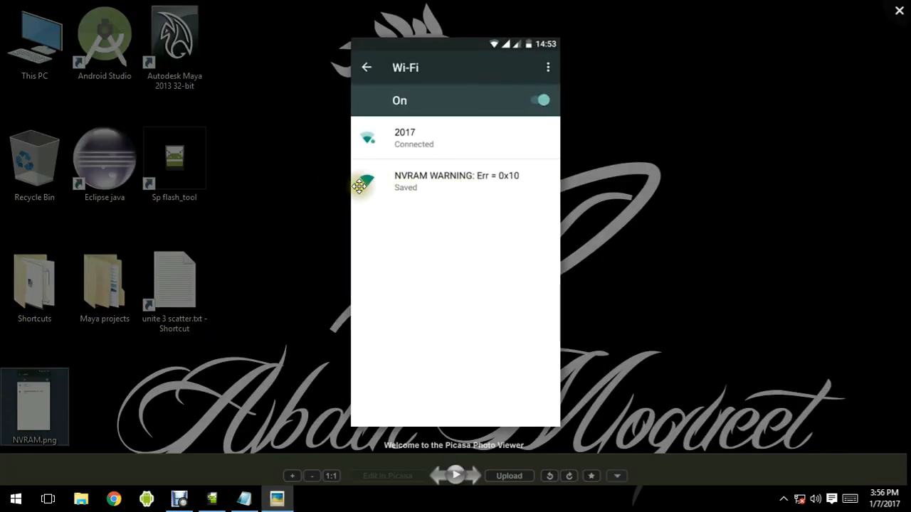
mouse_move(410, 226)
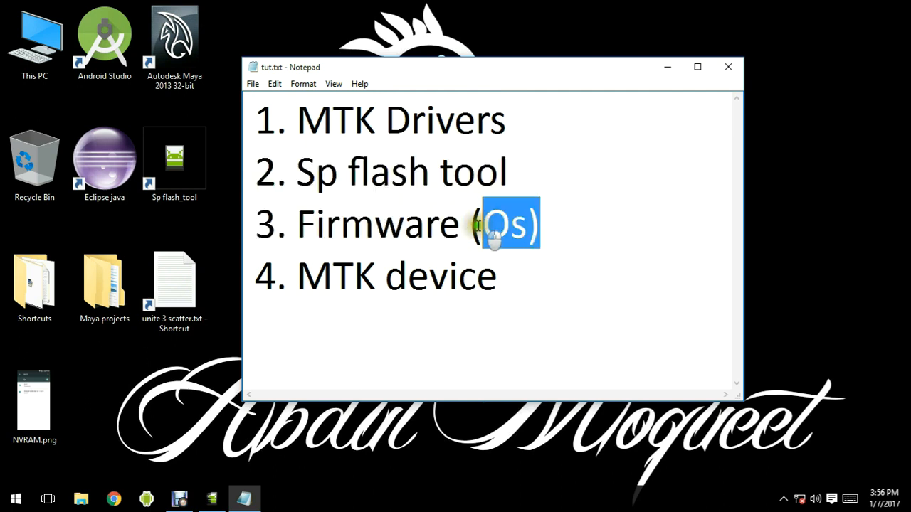
mouse_move(499, 276)
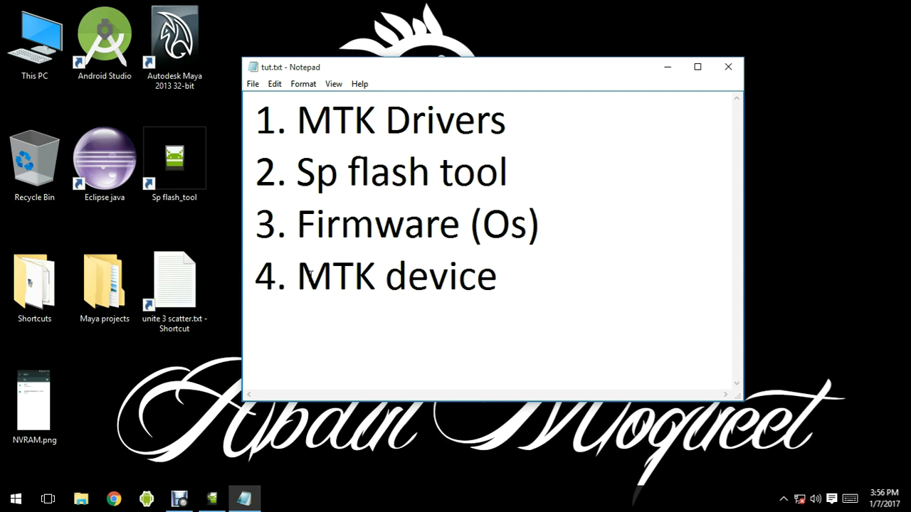
Step: Highlight 'MTK' in the last requirement, then select the whole four-item list in tut.txt
left_click(281, 276)
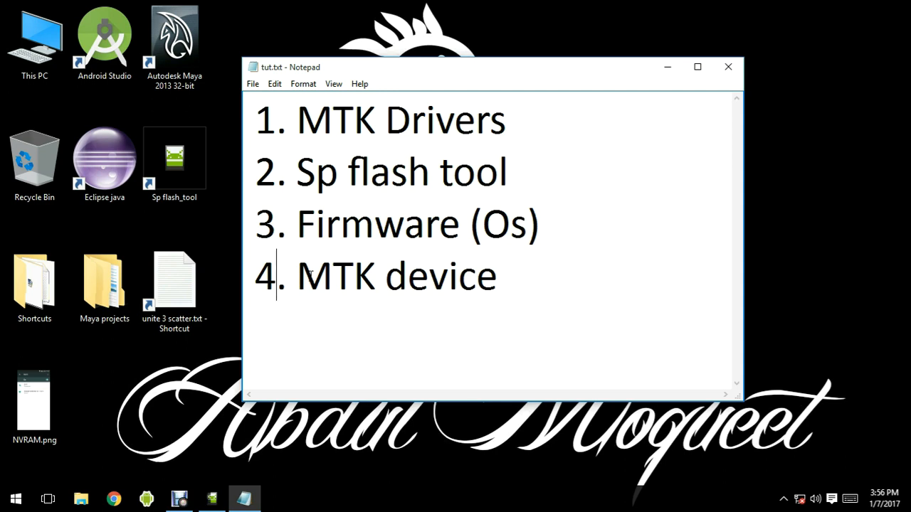
double_click(335, 276)
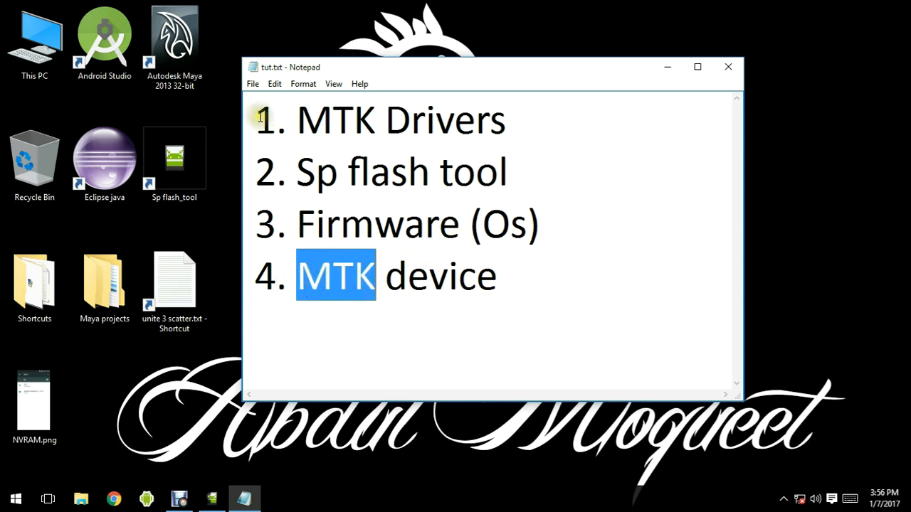
key("ctrl+a")
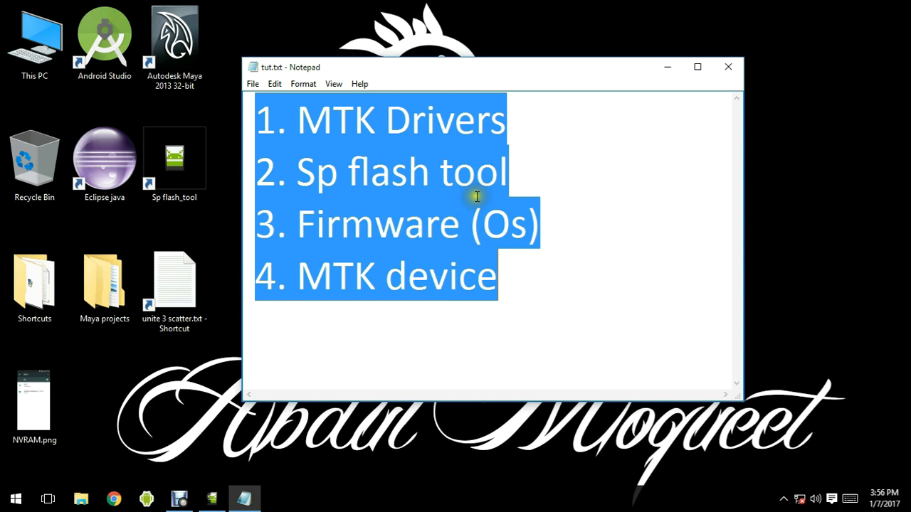
mouse_move(498, 174)
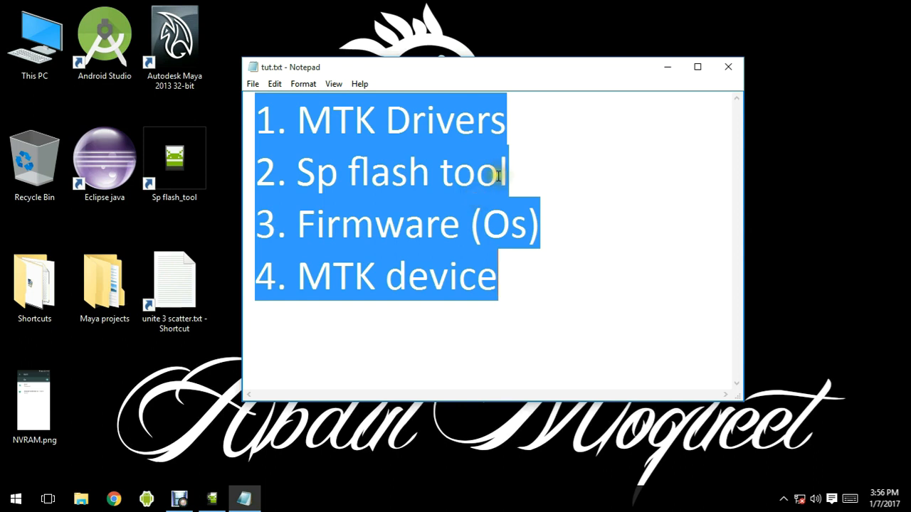
mouse_move(484, 147)
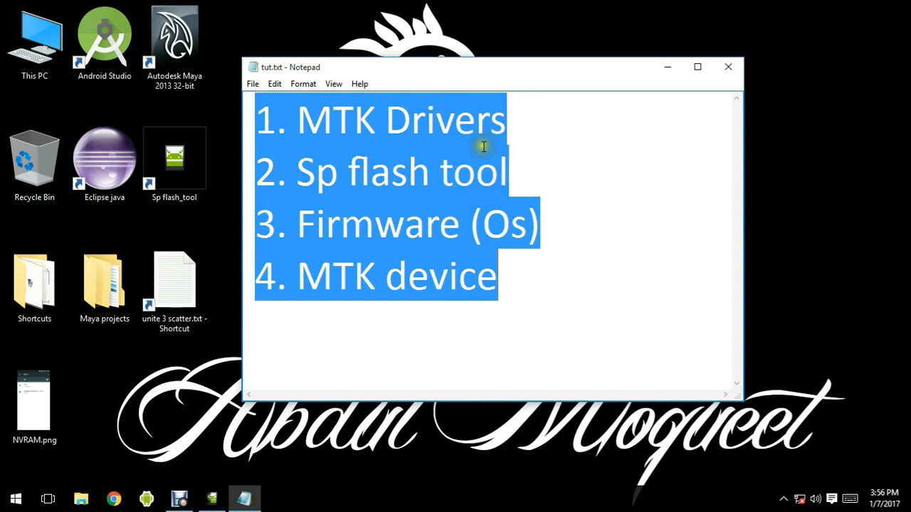
mouse_move(666, 68)
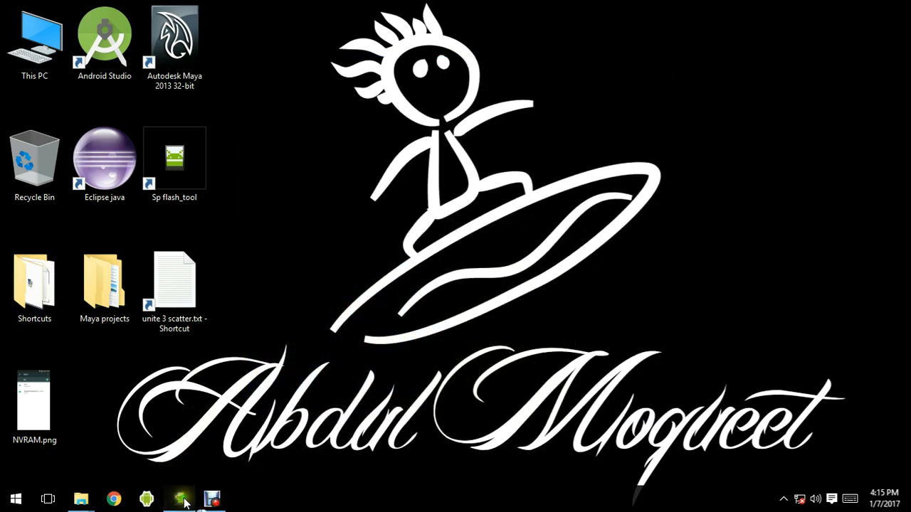
Step: Show SP Flash Tool's Download page listing the Unite 3 scatter partitions
left_click(180, 500)
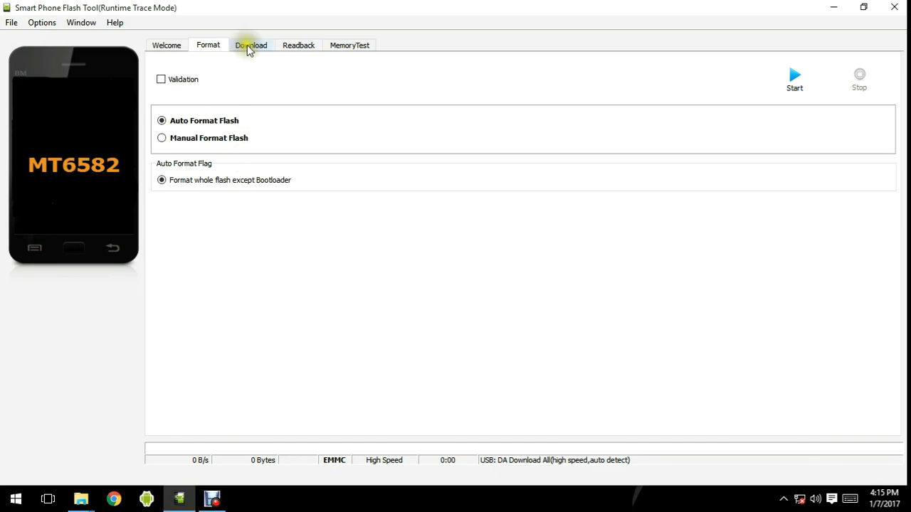
left_click(250, 44)
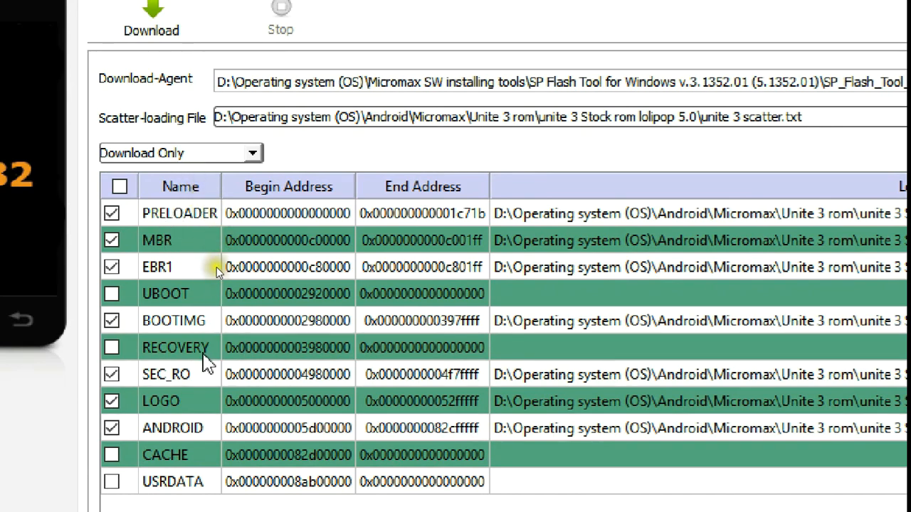
scroll("down", 3)
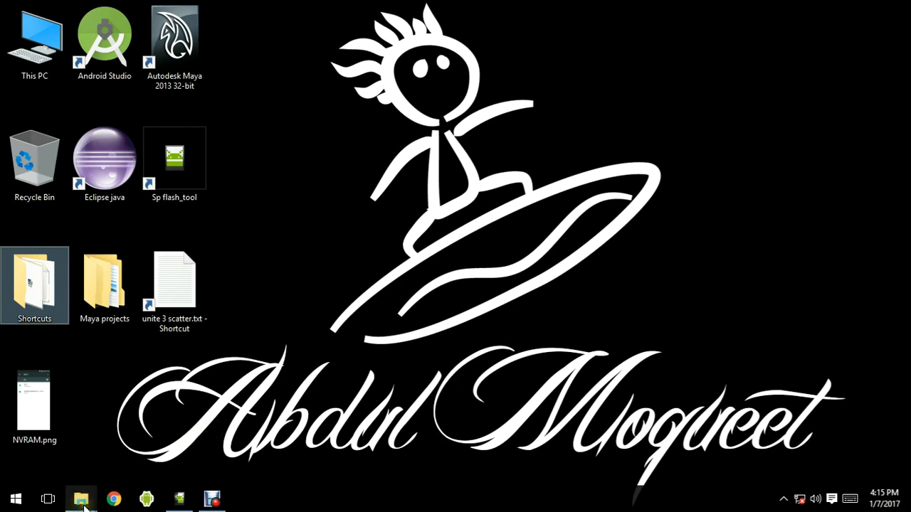
Step: Open unite 3 scatter.txt from the Unite 3 Stock rom lolipop 5.0 folder
left_click(79, 496)
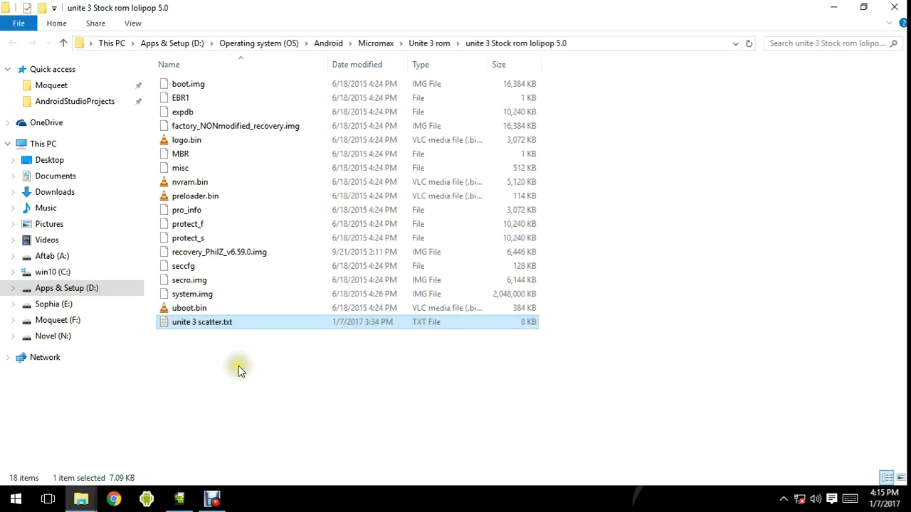
mouse_move(221, 135)
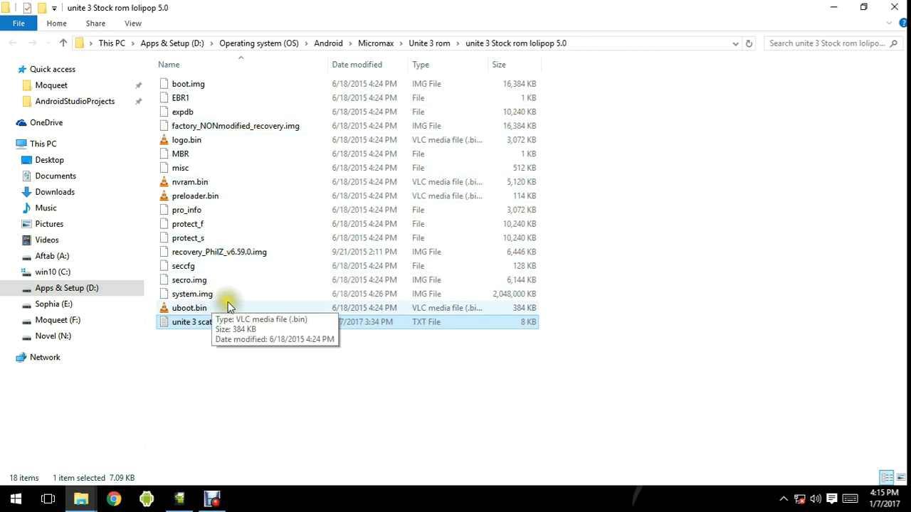
mouse_move(253, 326)
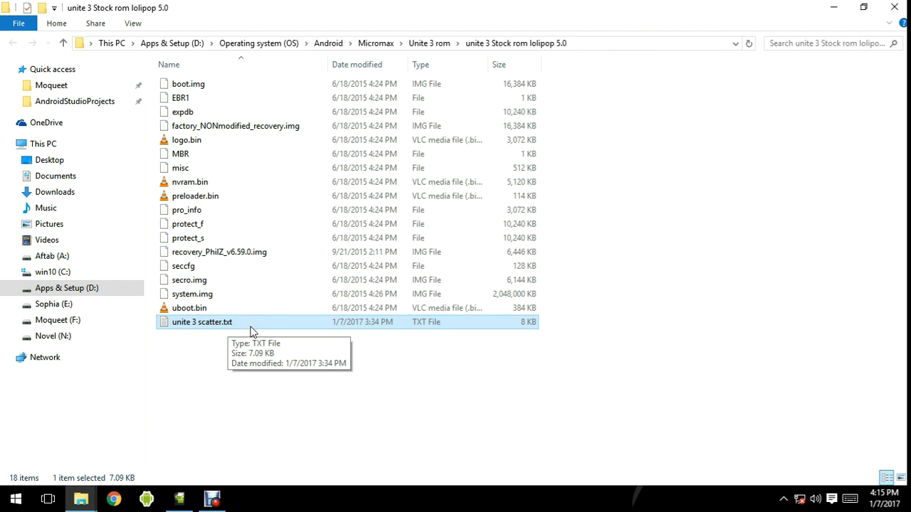
double_click(202, 322)
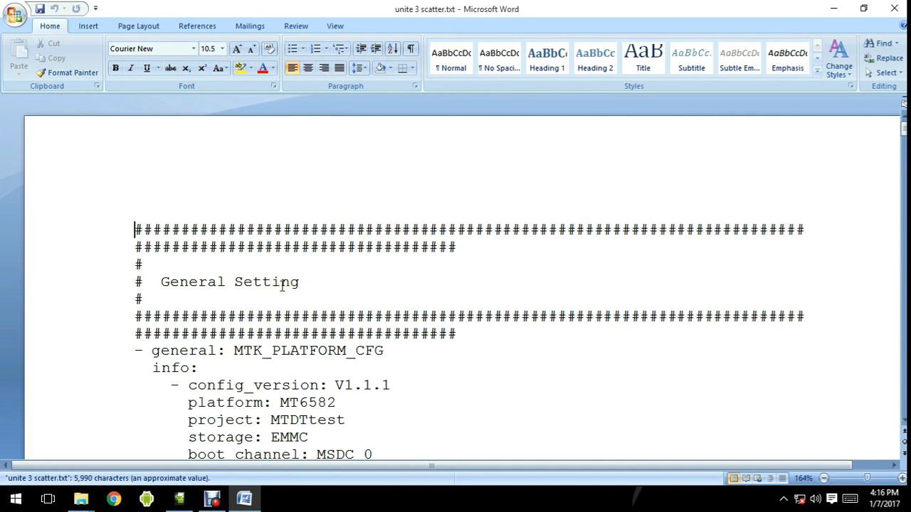
Step: Find the NVRAM partition entry in the scatter file and locate its is_download setting
left_click(874, 43)
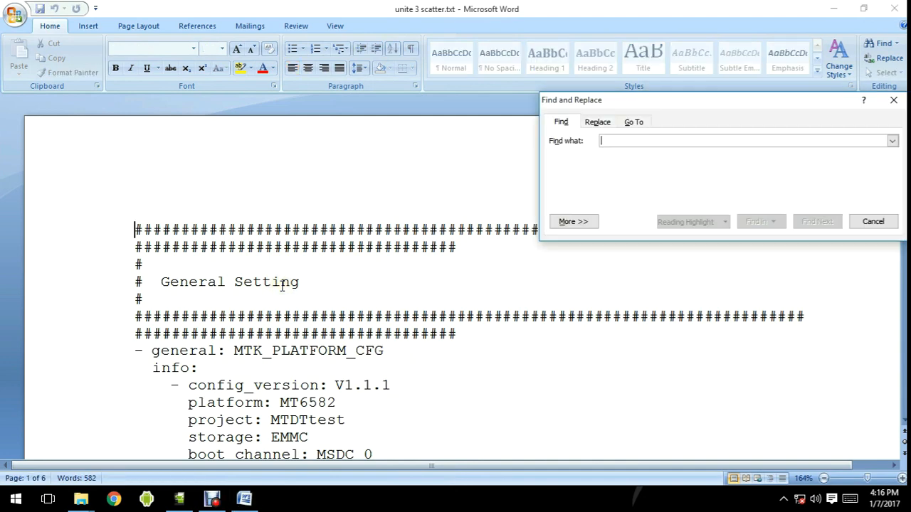
type("nvra")
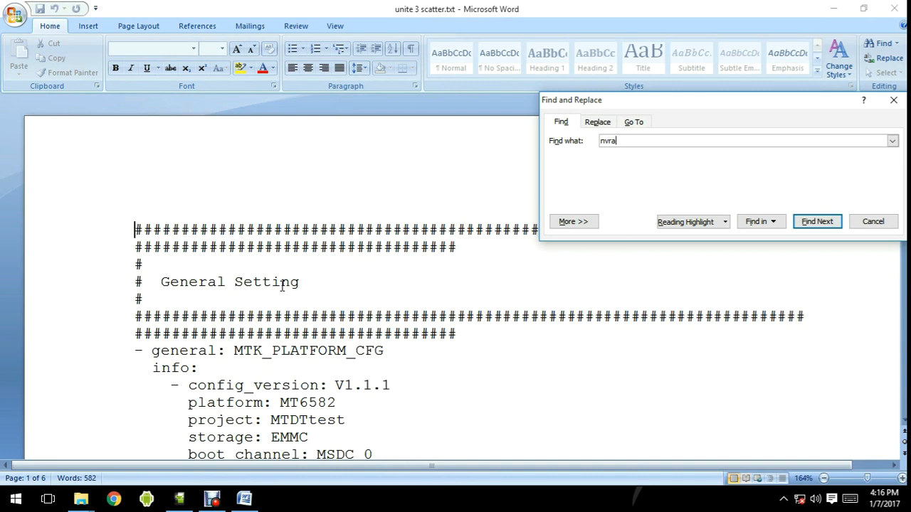
left_click(817, 222)
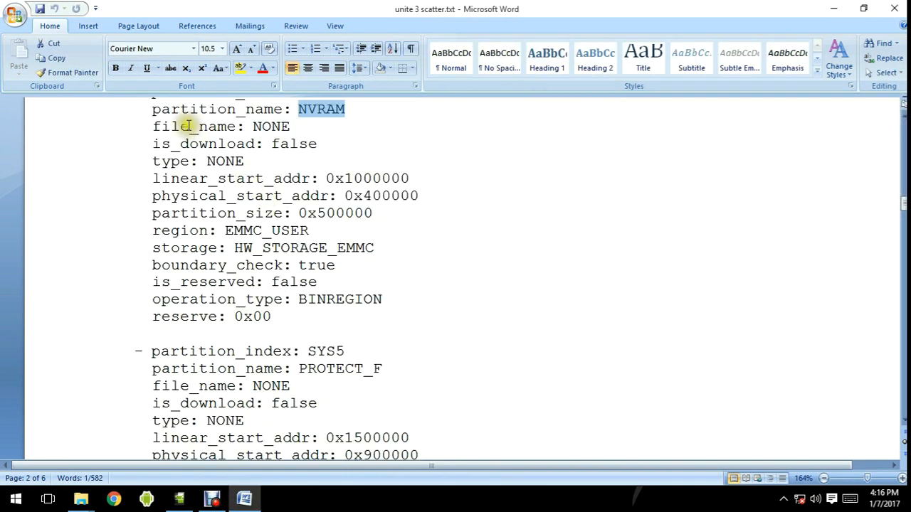
double_click(162, 143)
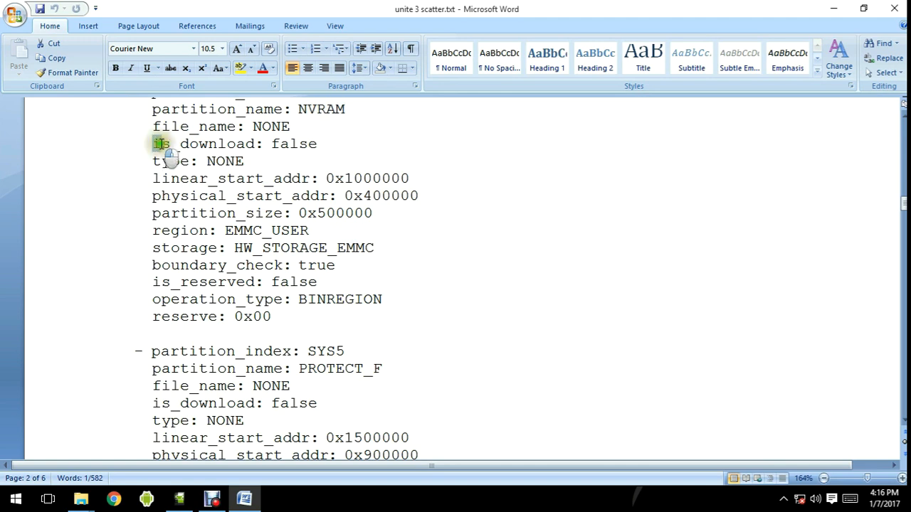
double_click(163, 144)
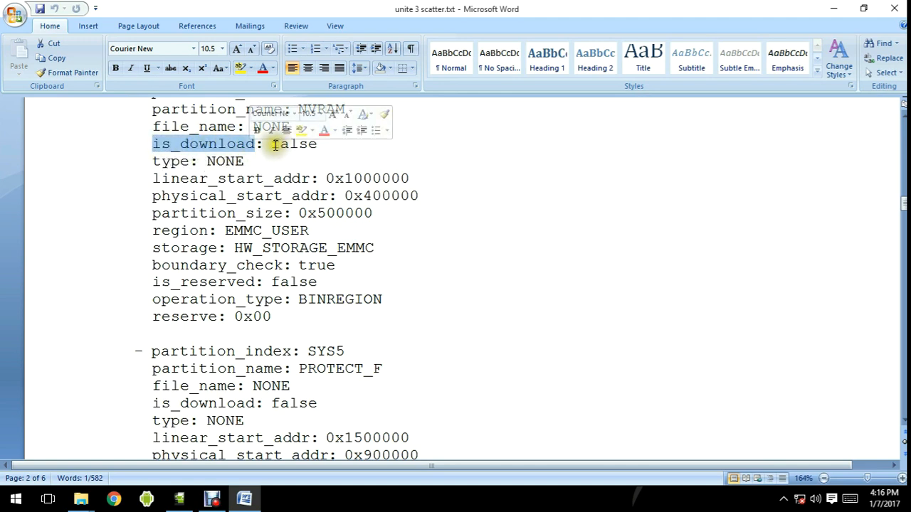
left_click(274, 144)
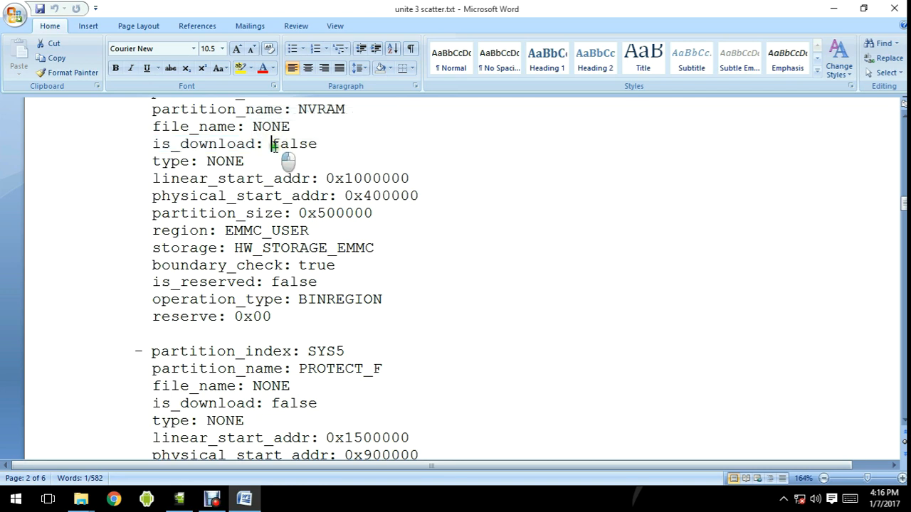
Step: Replace the is_download value 'false' with 'true' and save the scatter file as plain text
double_click(294, 144)
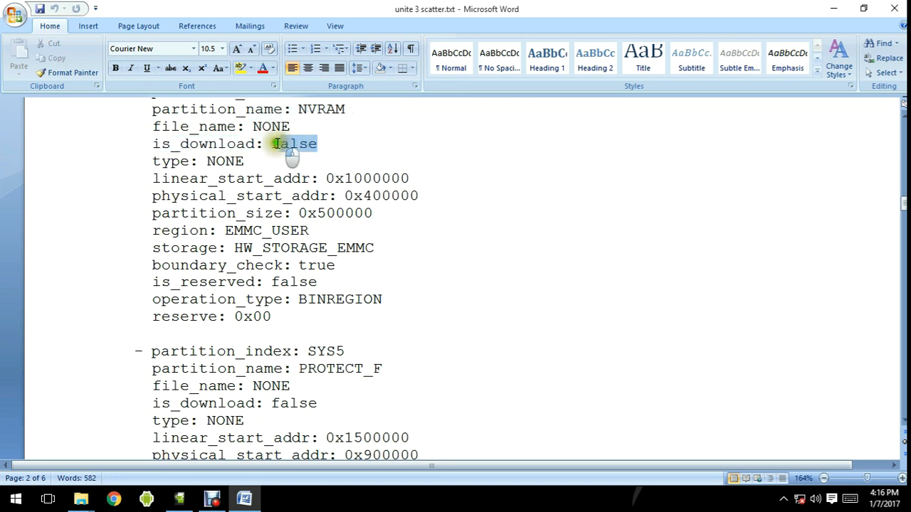
type("tr")
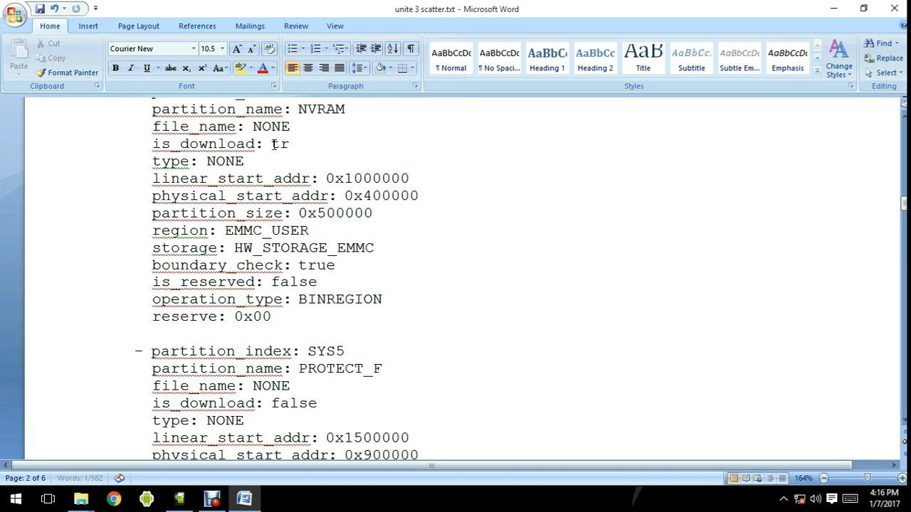
type("ue")
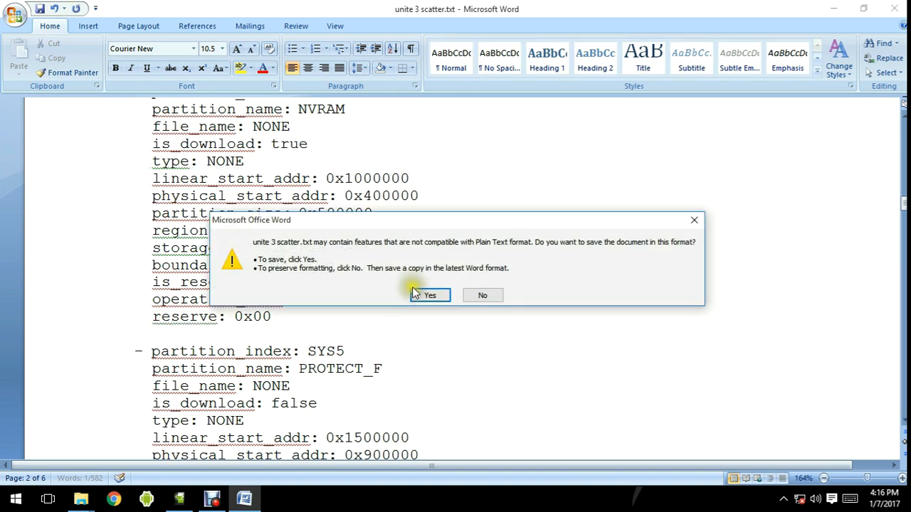
left_click(430, 294)
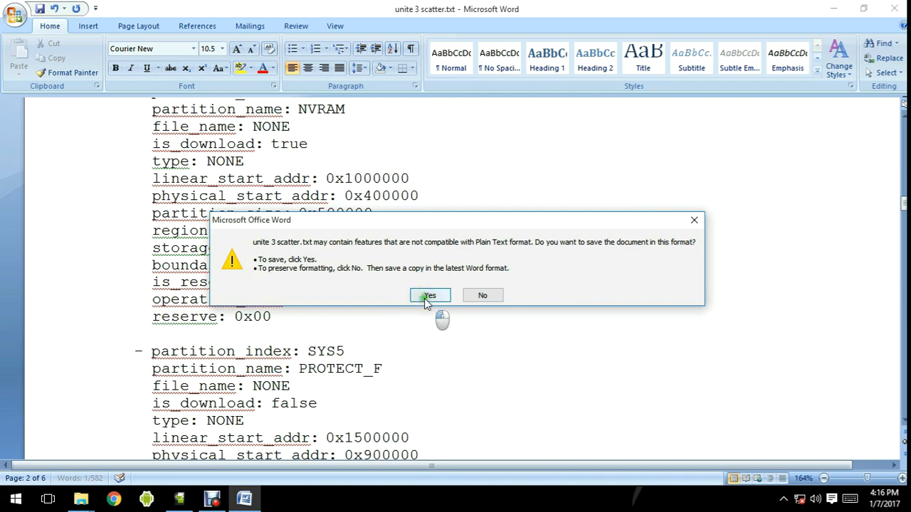
left_click(430, 295)
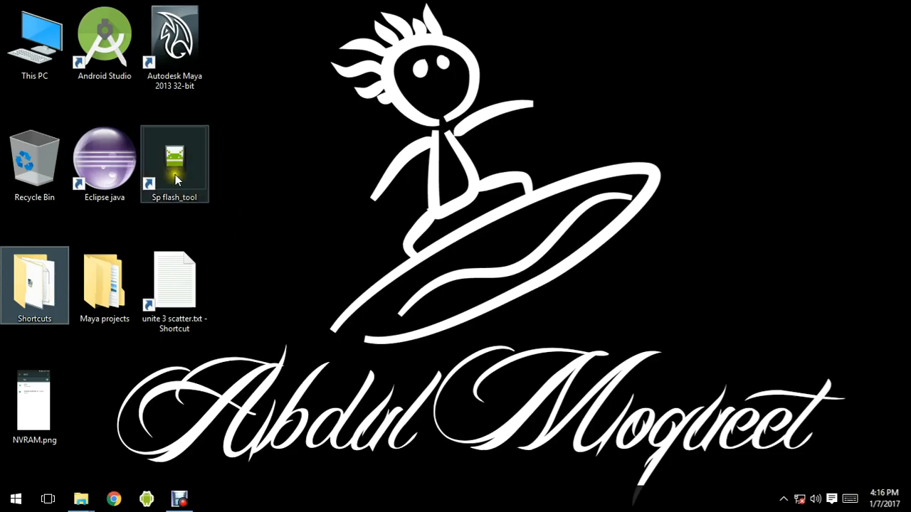
Step: Launch SP Flash Tool maximized, tick all partitions then untick them all
double_click(174, 159)
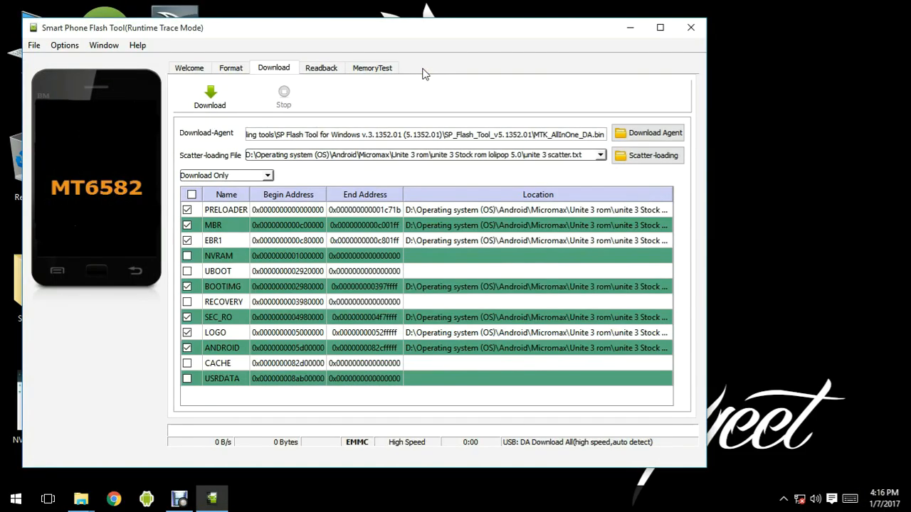
left_click(661, 27)
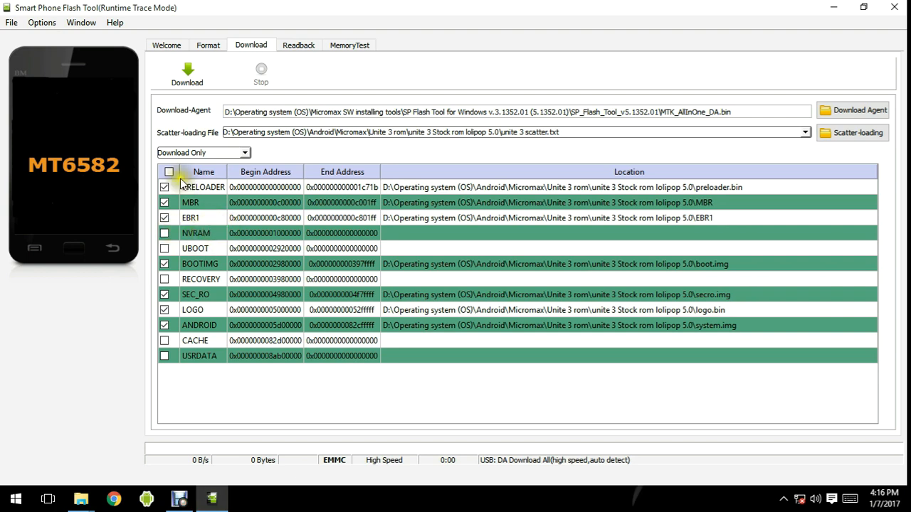
left_click(168, 171)
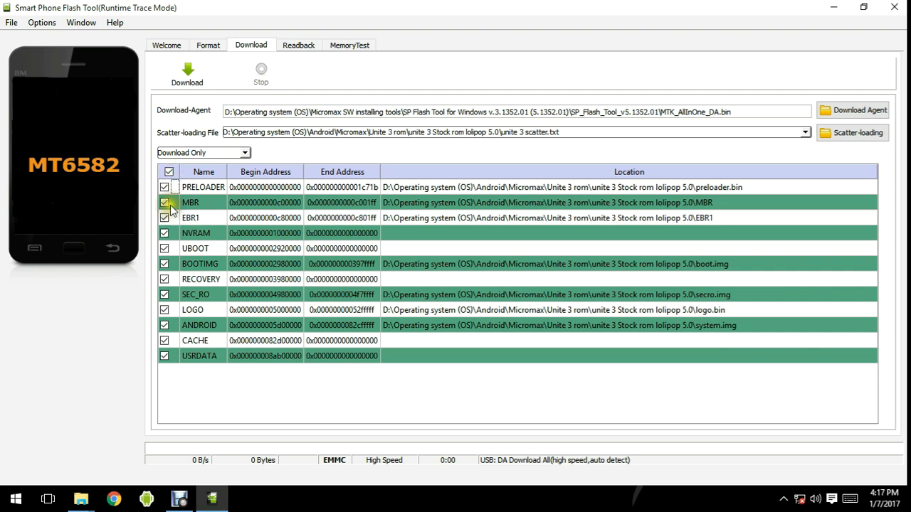
left_click(168, 171)
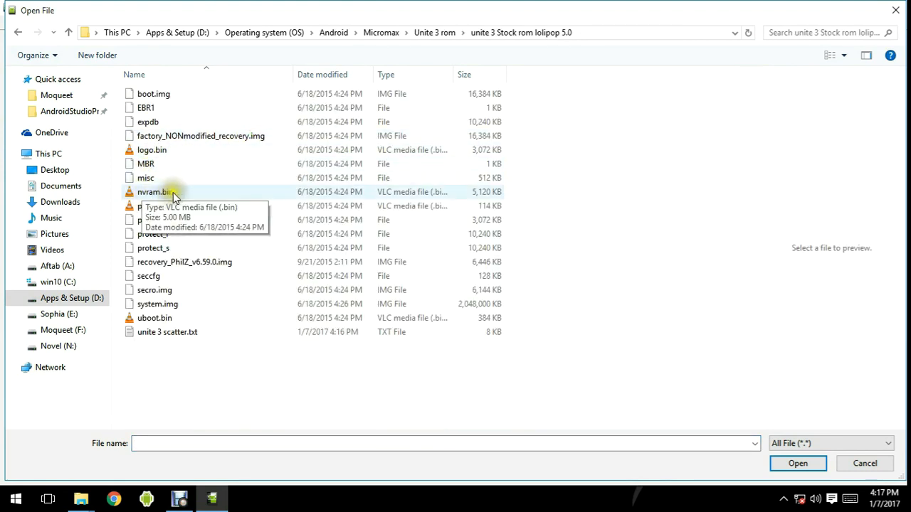
Step: Assign nvram.bin from the stock ROM folder as the NVRAM partition's file
left_click(153, 191)
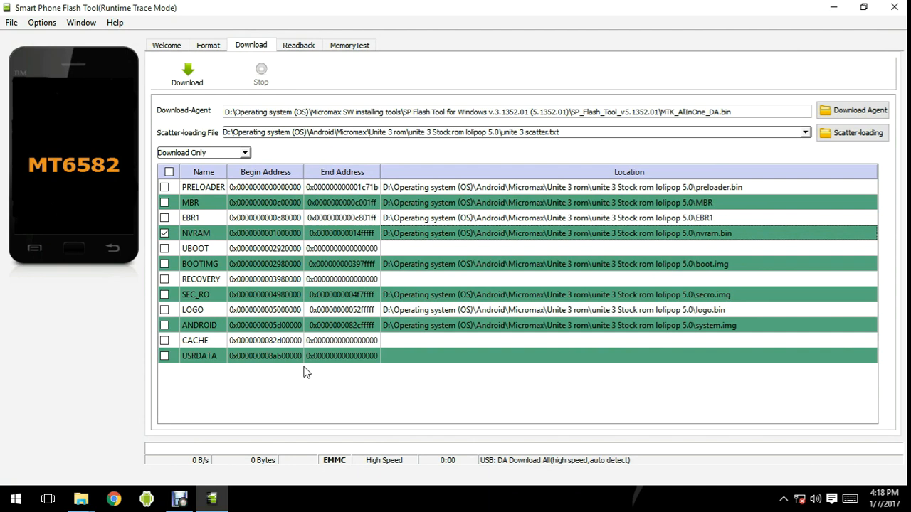
Step: Start the Download to flash only the NVRAM partition to the phone
left_click(185, 74)
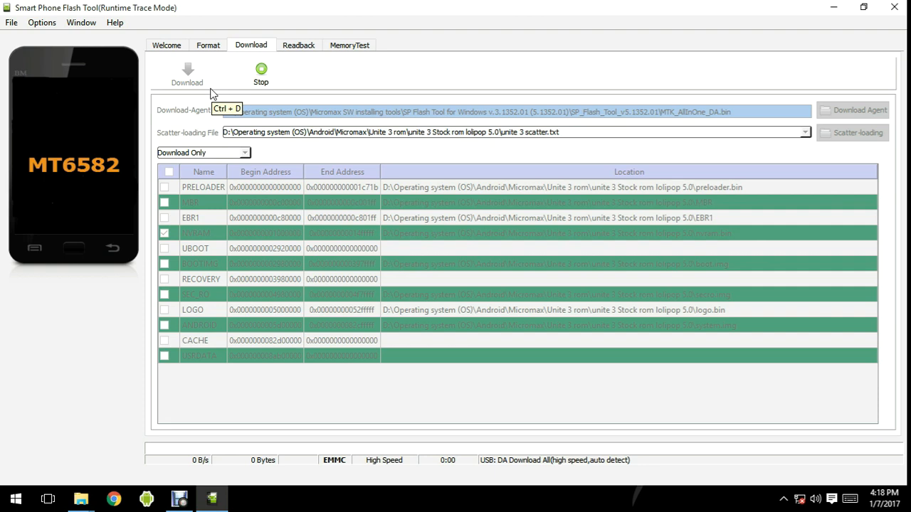
mouse_move(208, 86)
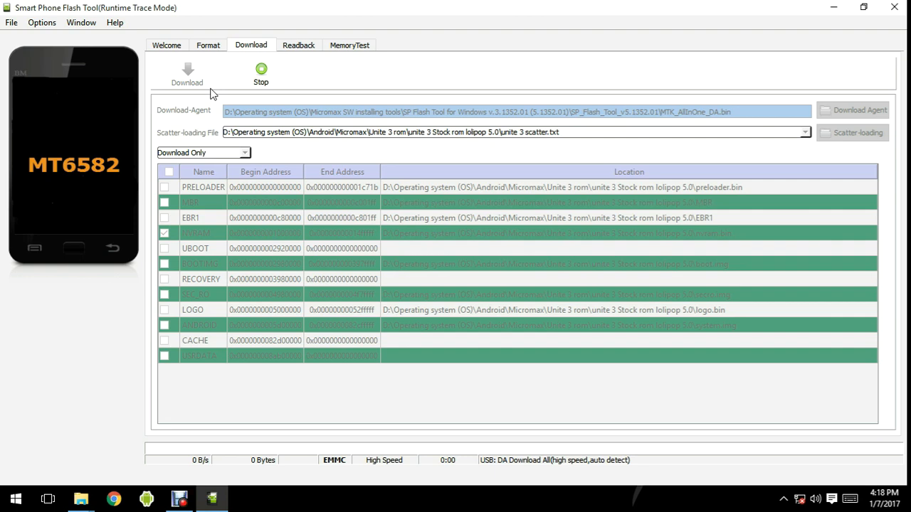
mouse_move(68, 74)
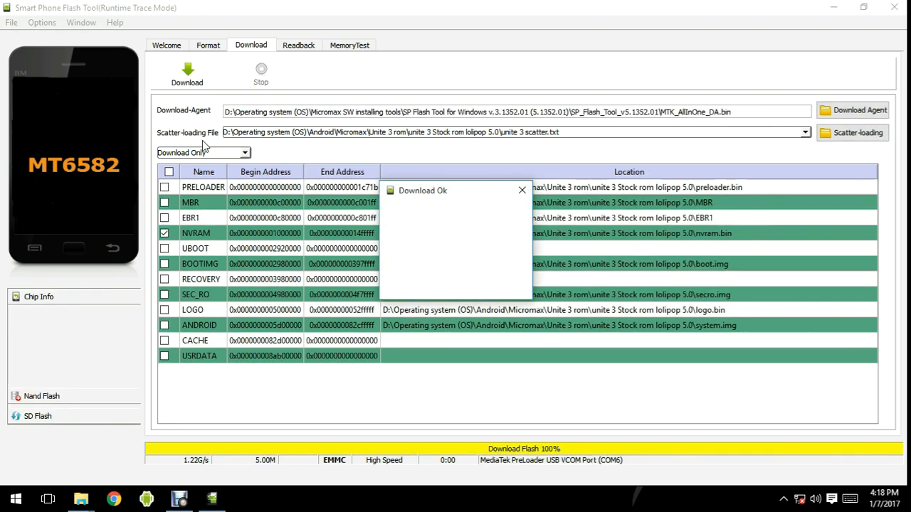
mouse_move(430, 231)
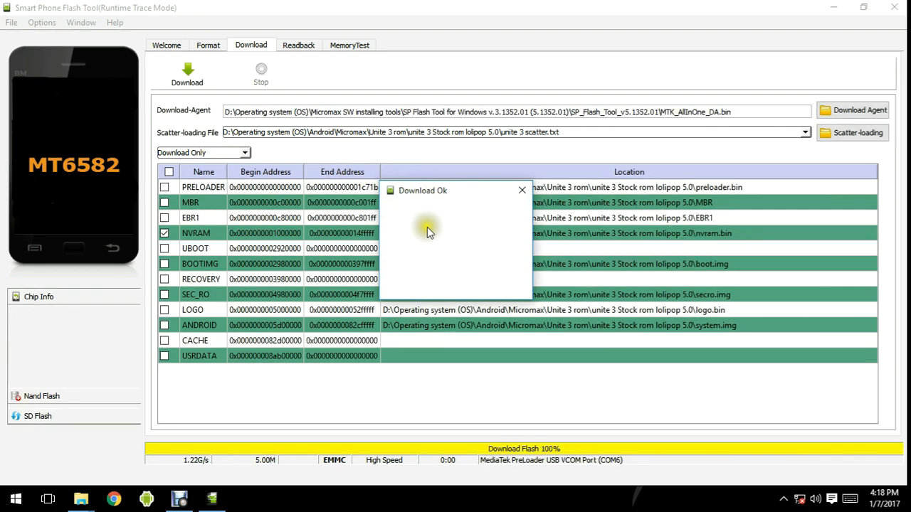
mouse_move(407, 205)
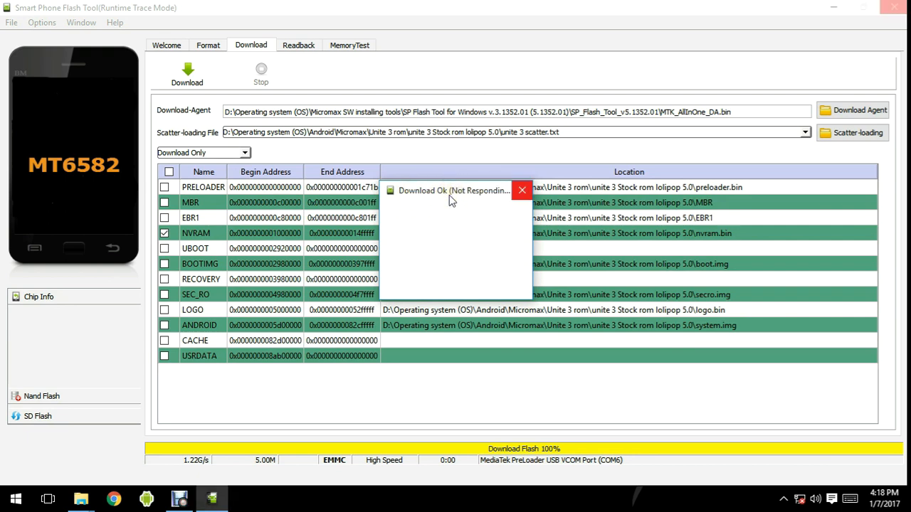
mouse_move(492, 193)
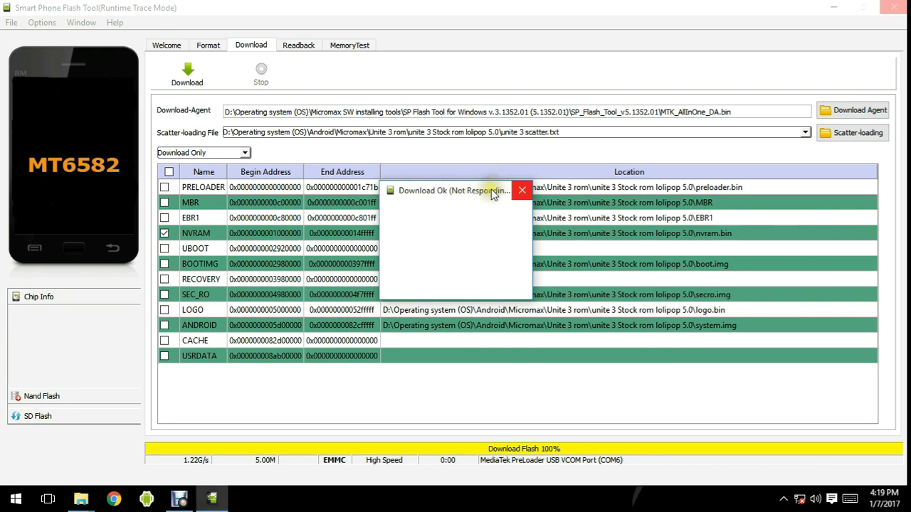